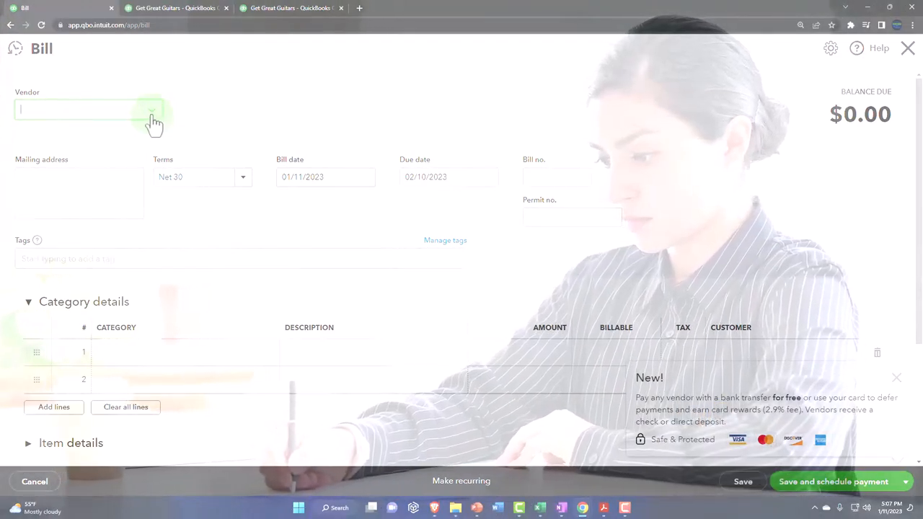
Step: Check the bill's vendor list, dismiss it, and close the empty bill without saving
click(86, 110)
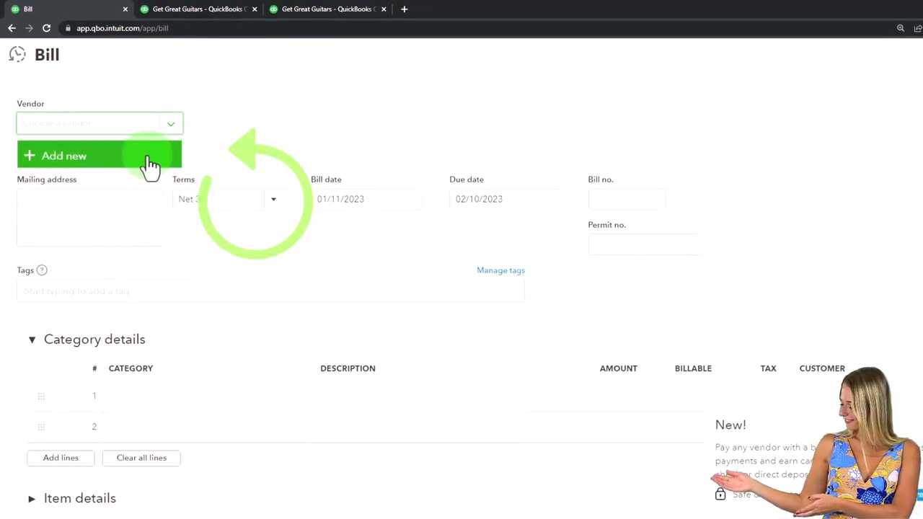
click(87, 122)
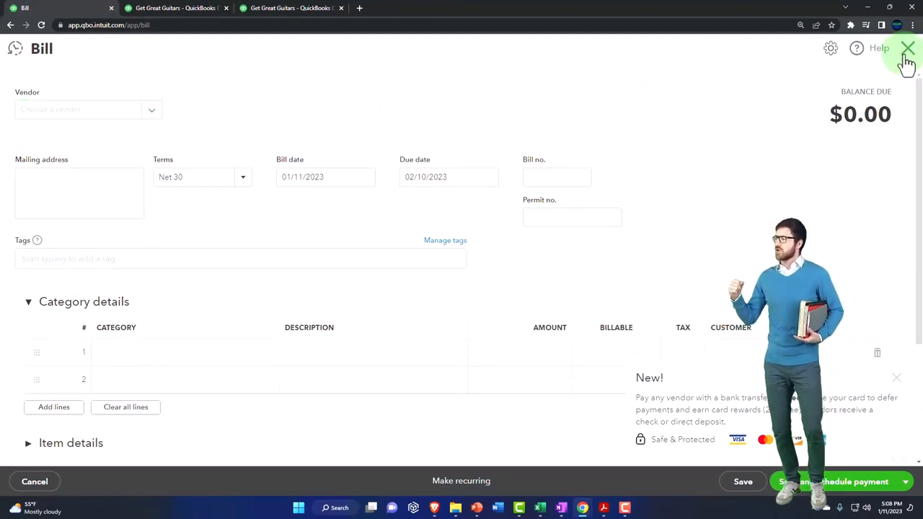
click(908, 47)
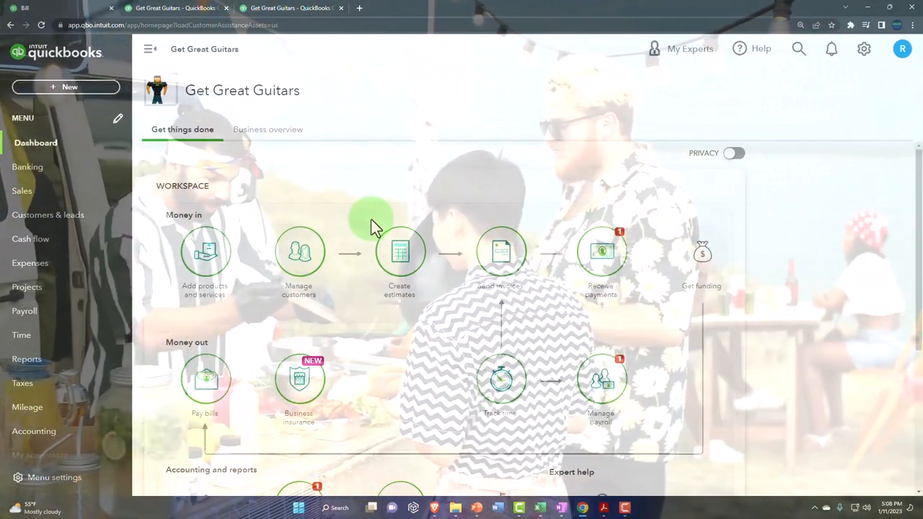
mouse_move(101, 342)
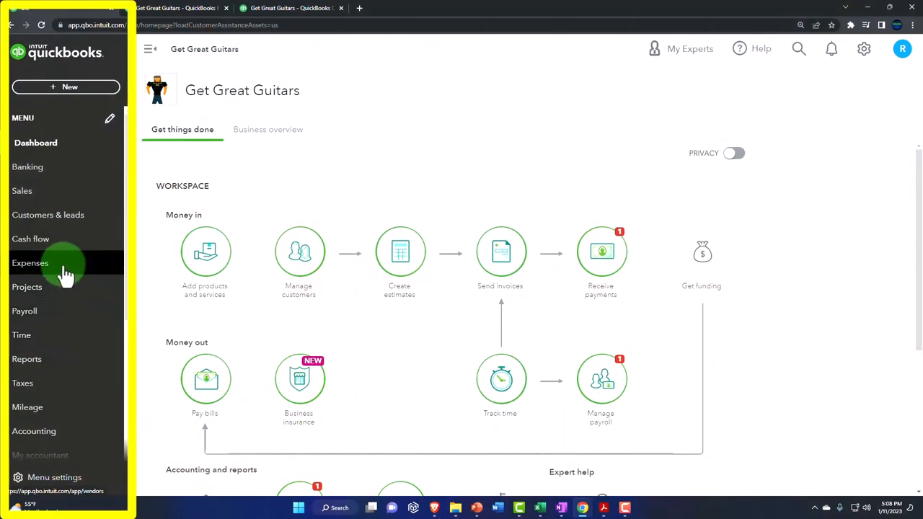
Step: Go to Expenses > Vendors and look over the empty vendor list
click(31, 262)
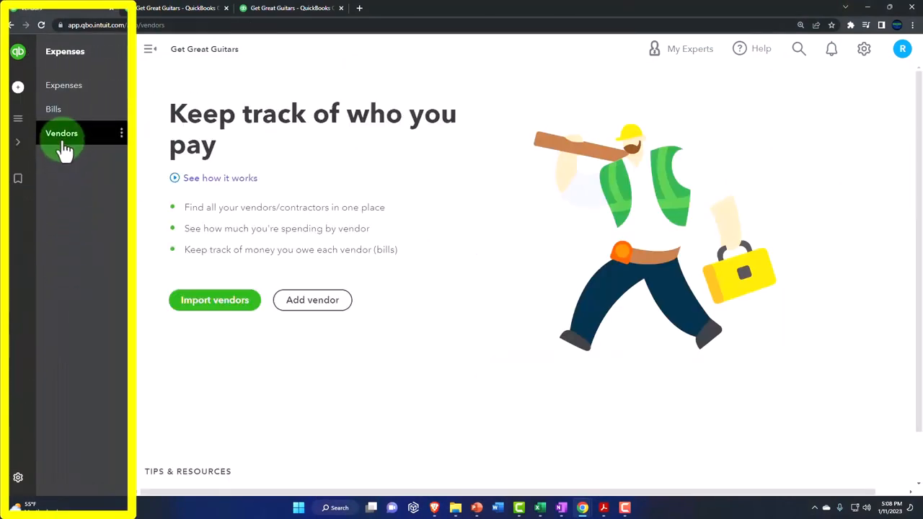
click(62, 133)
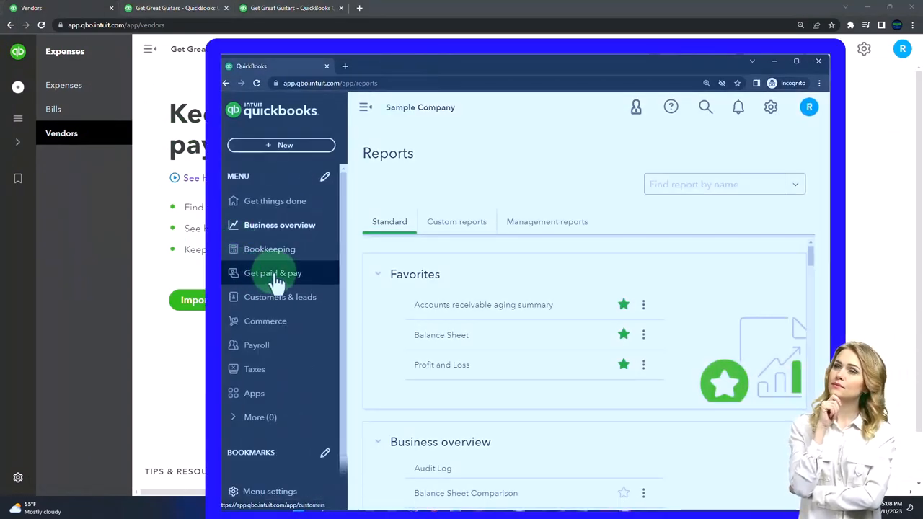
click(273, 272)
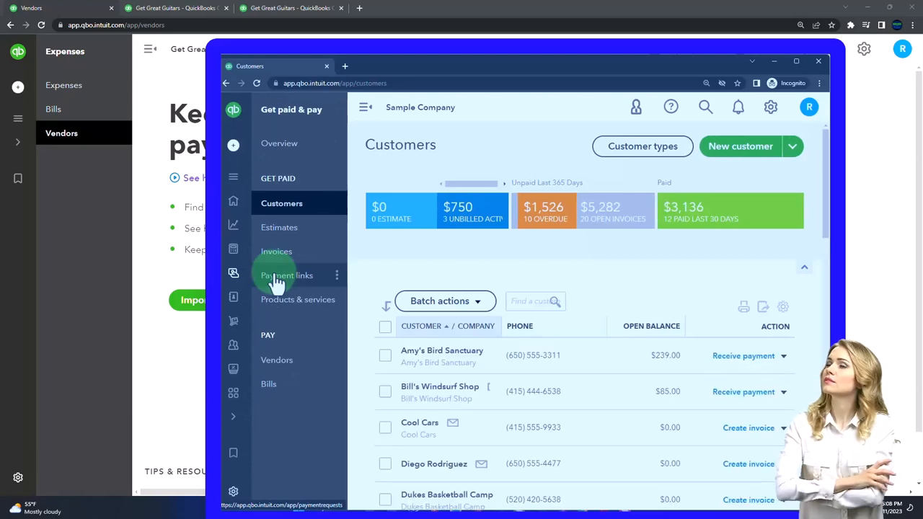
click(277, 359)
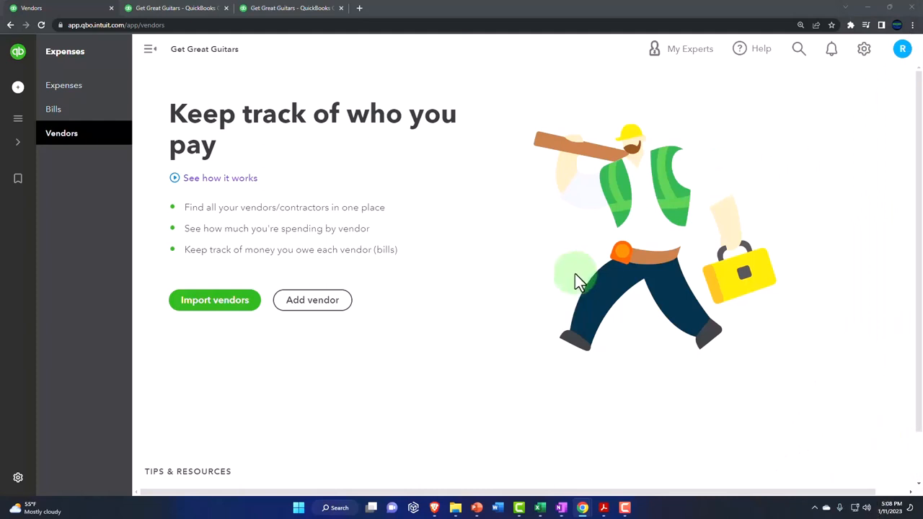
scroll(down, 3)
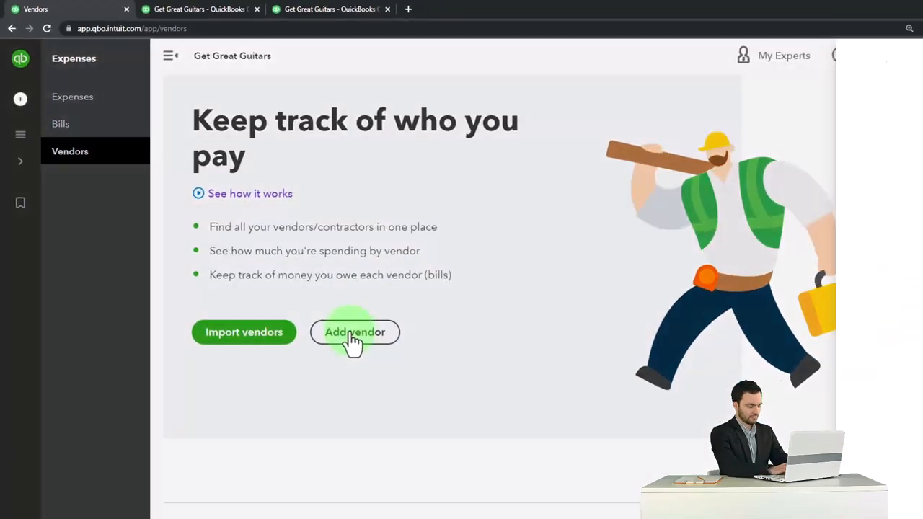
Step: Add a new vendor with company name BBB, moving through Title, Email and Fax fields
click(355, 331)
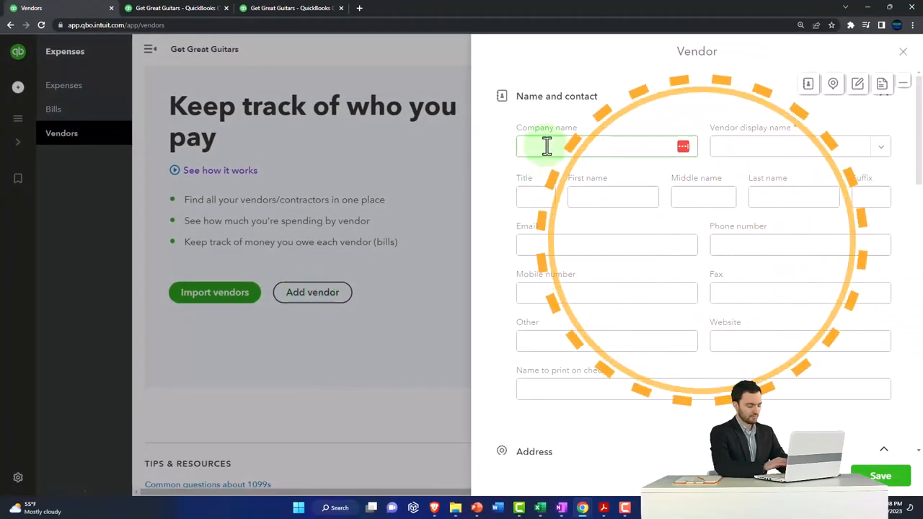
text(BBB)
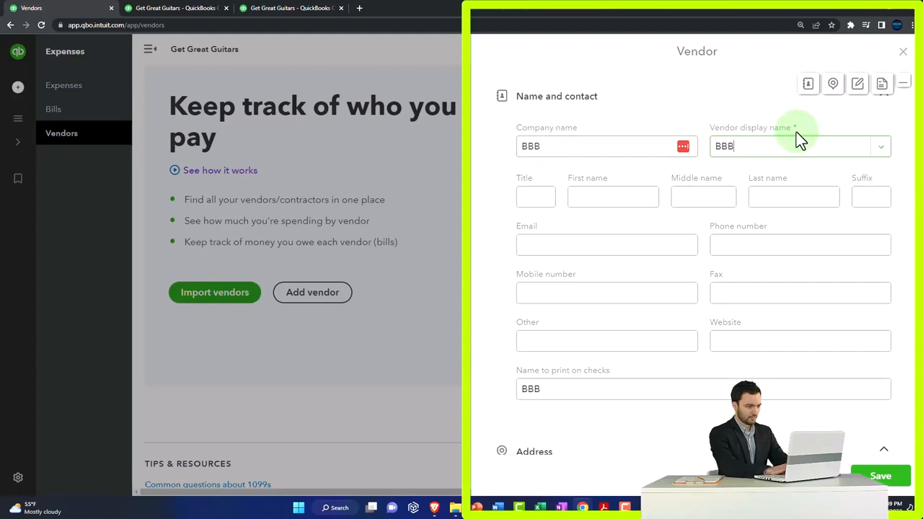
click(535, 196)
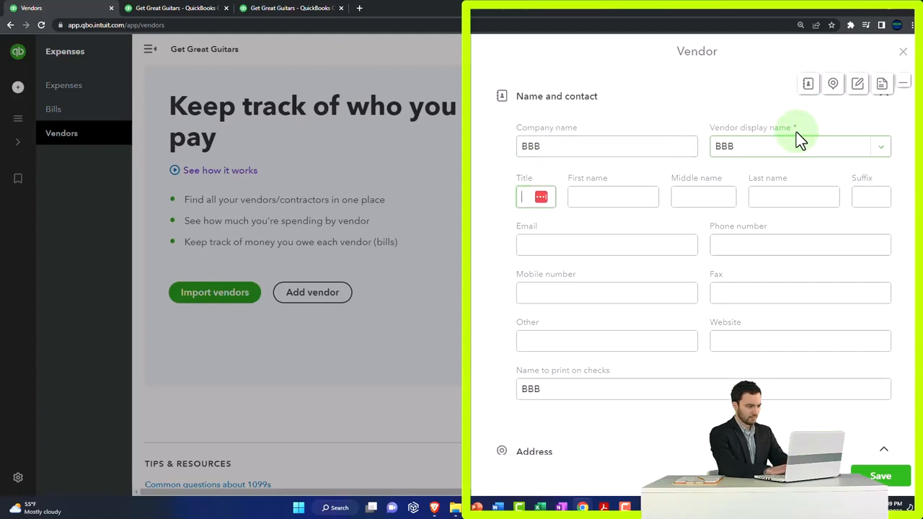
click(793, 196)
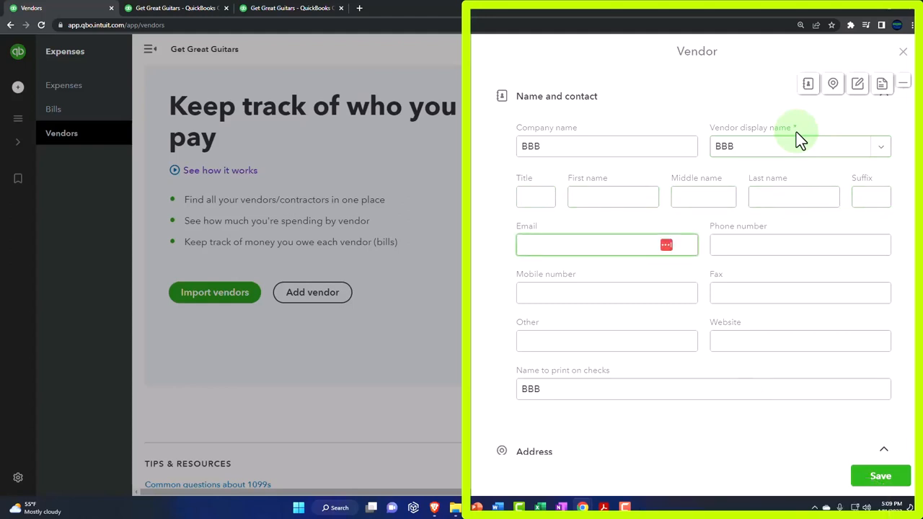
click(606, 292)
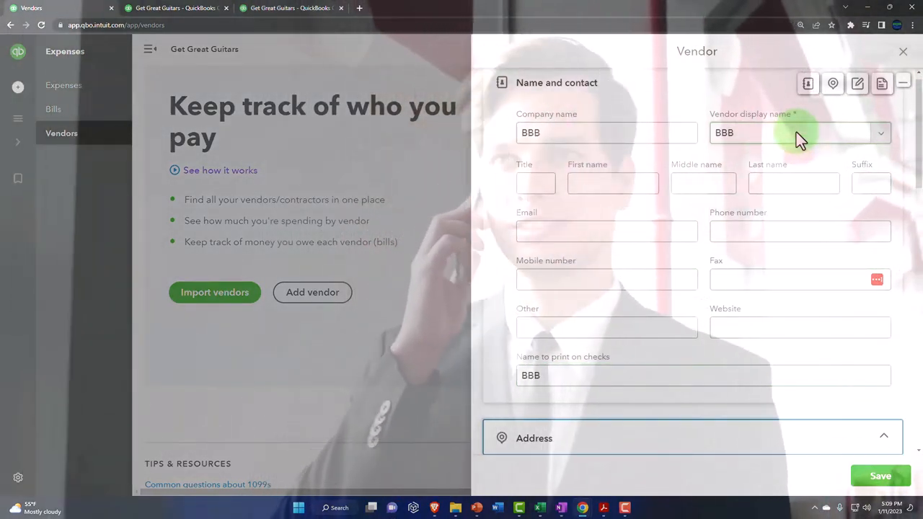
scroll(down, 3)
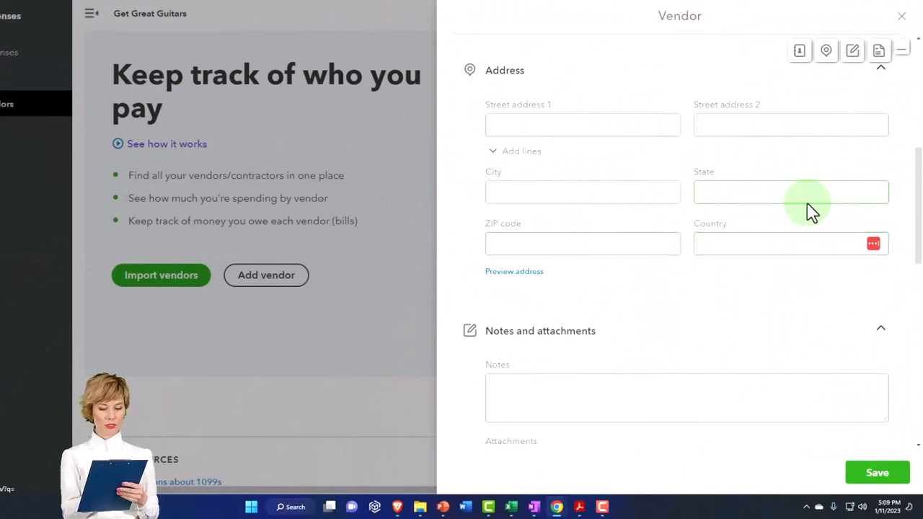
scroll(down, 3)
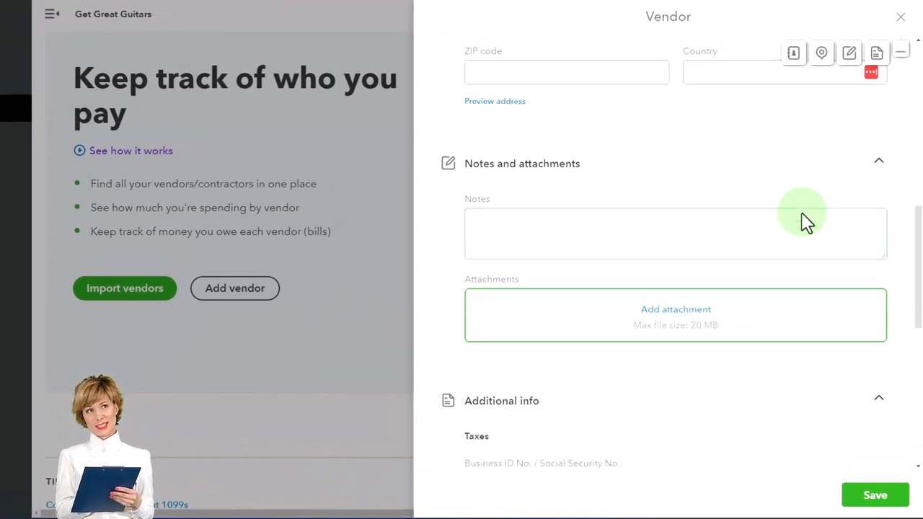
scroll(down, 3)
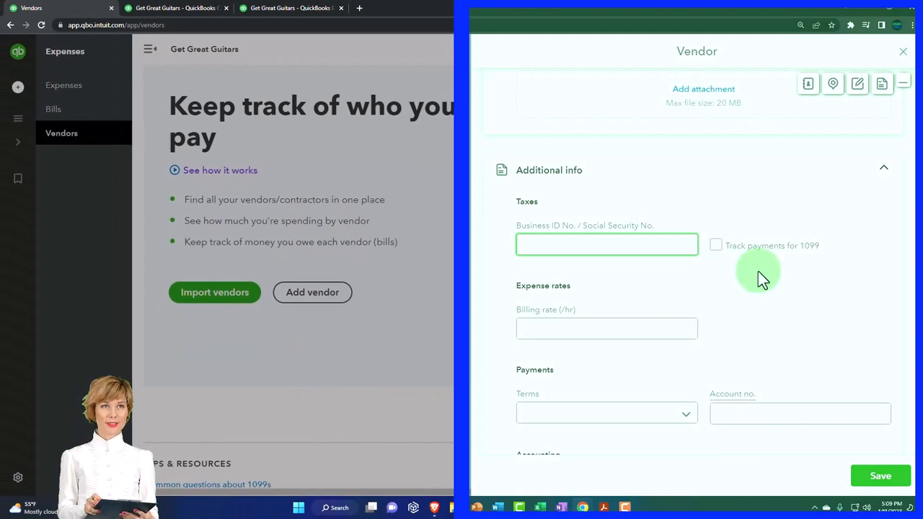
click(607, 245)
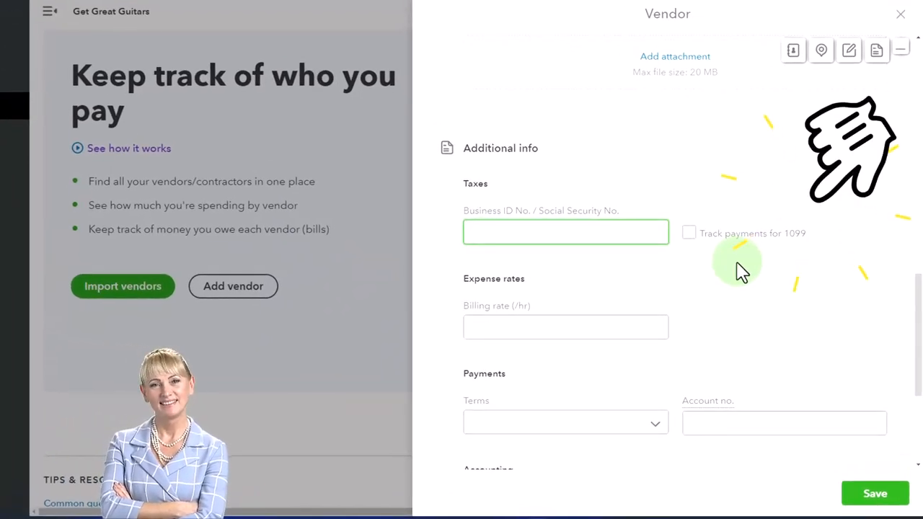
click(565, 232)
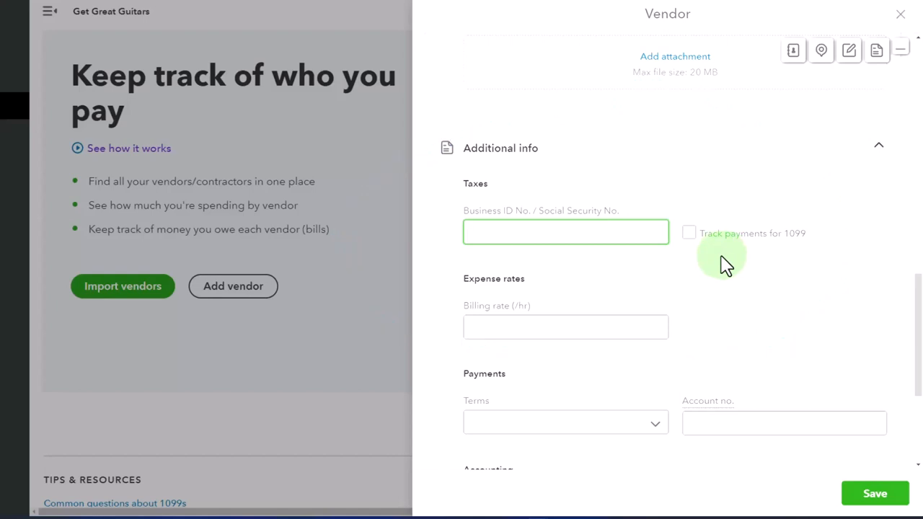
mouse_move(703, 259)
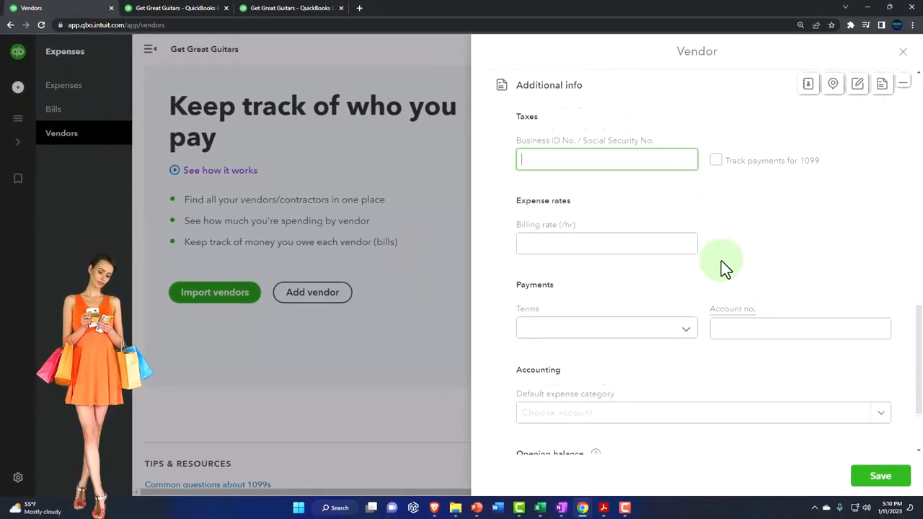
scroll(down, 3)
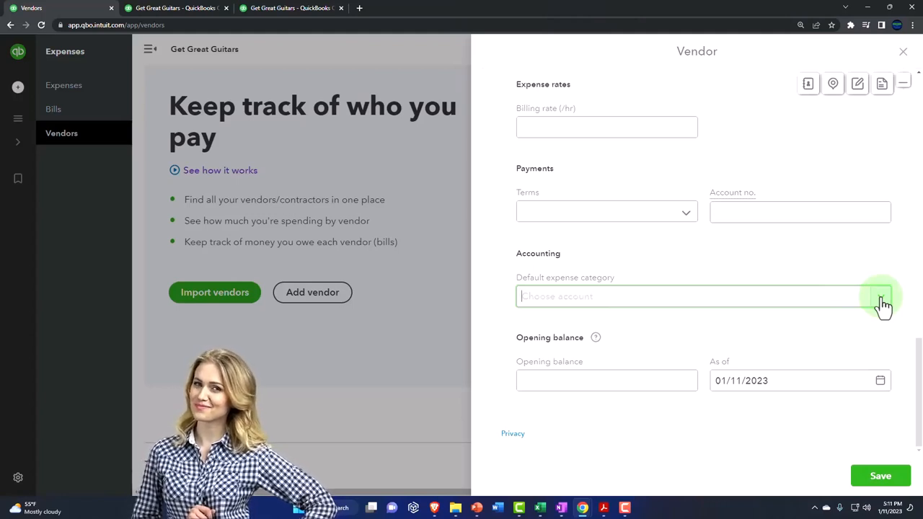
Step: Leave Default expense category blank and set BBB's opening balance to 0.00
click(699, 296)
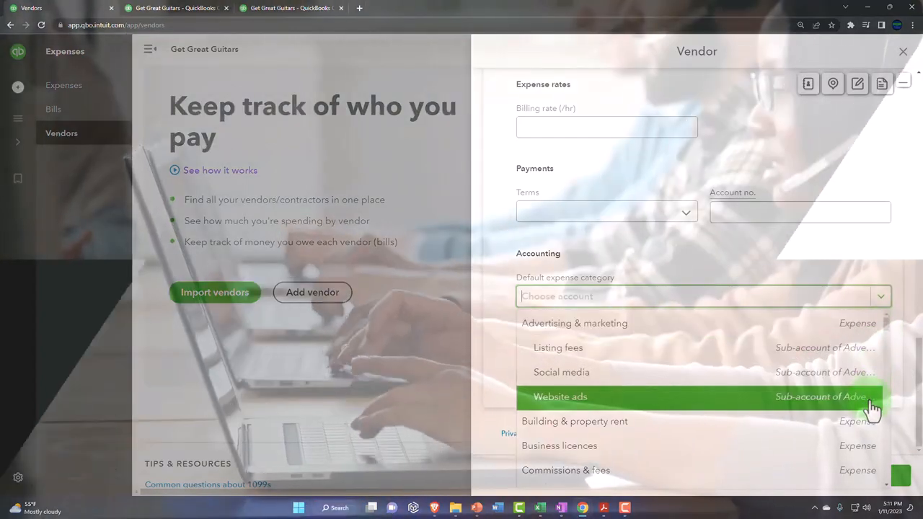
mouse_move(894, 314)
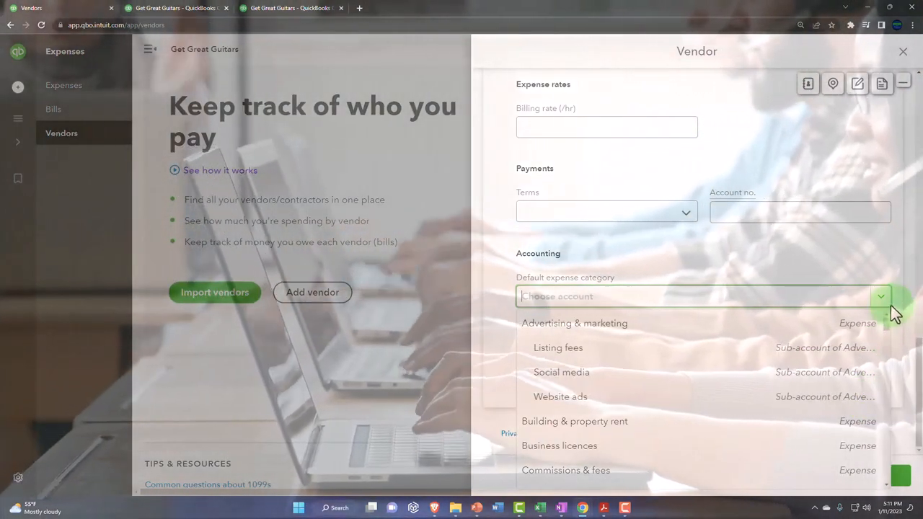
click(880, 296)
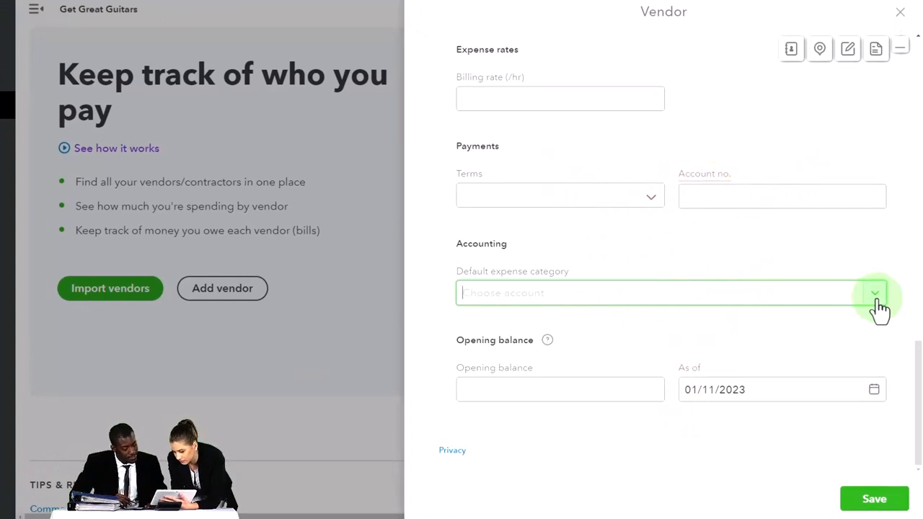
click(560, 389)
text(0)
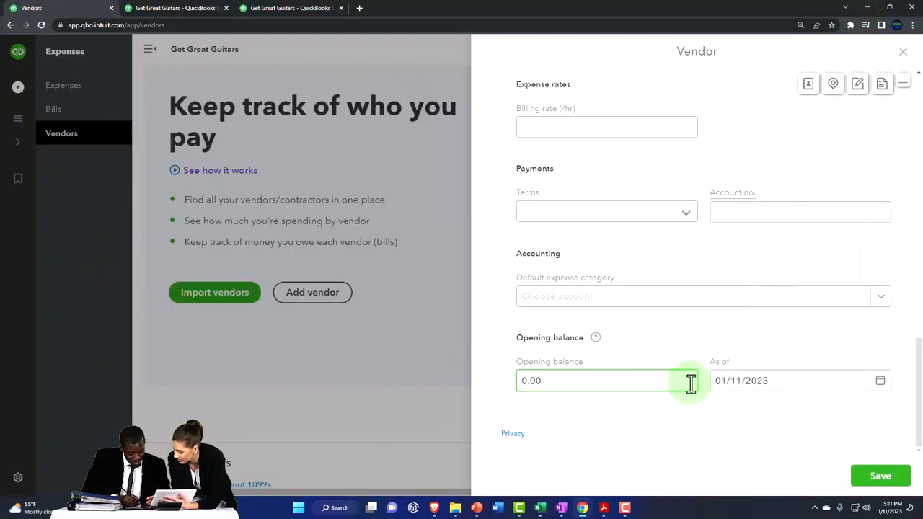
click(607, 380)
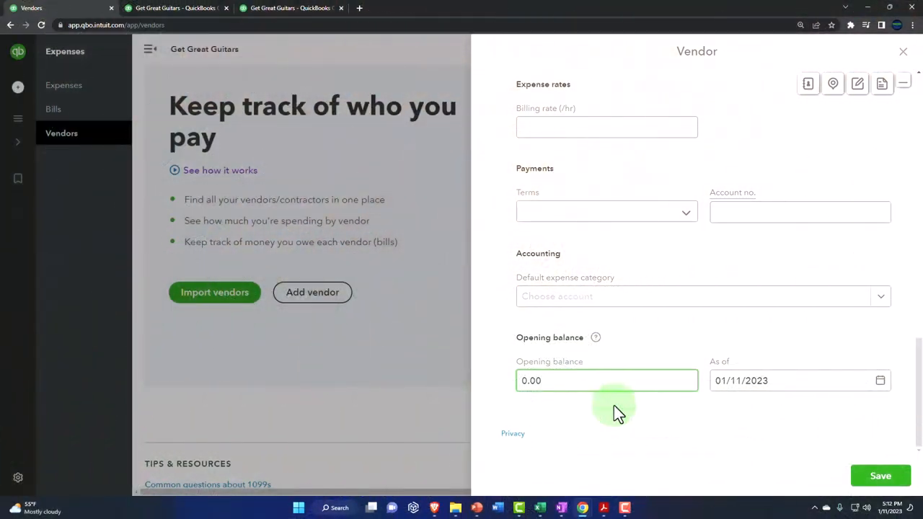
mouse_move(724, 402)
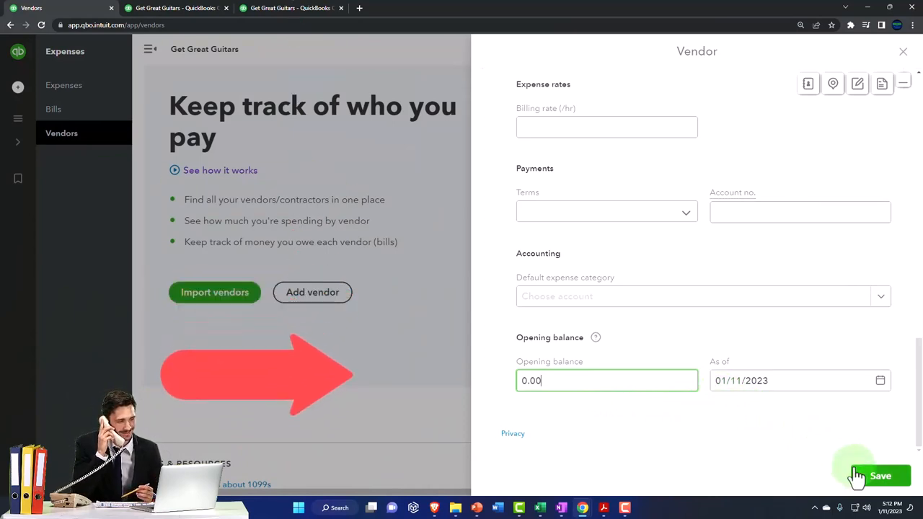
Step: Save vendor BBB and dismiss the business insurance pop-up
click(880, 476)
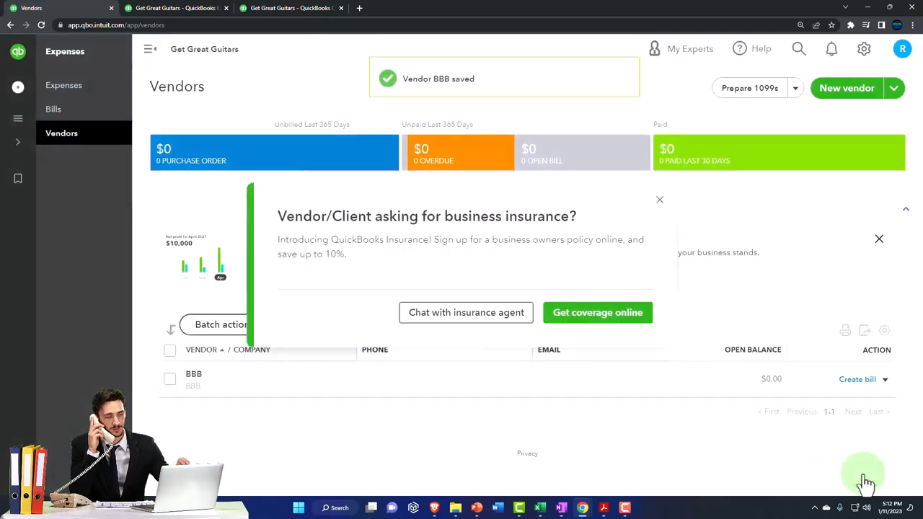
click(659, 200)
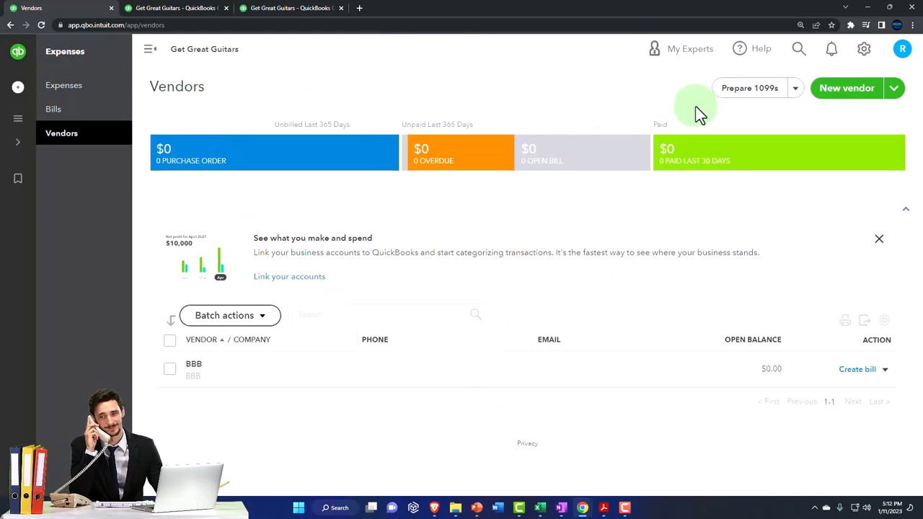
mouse_move(245, 378)
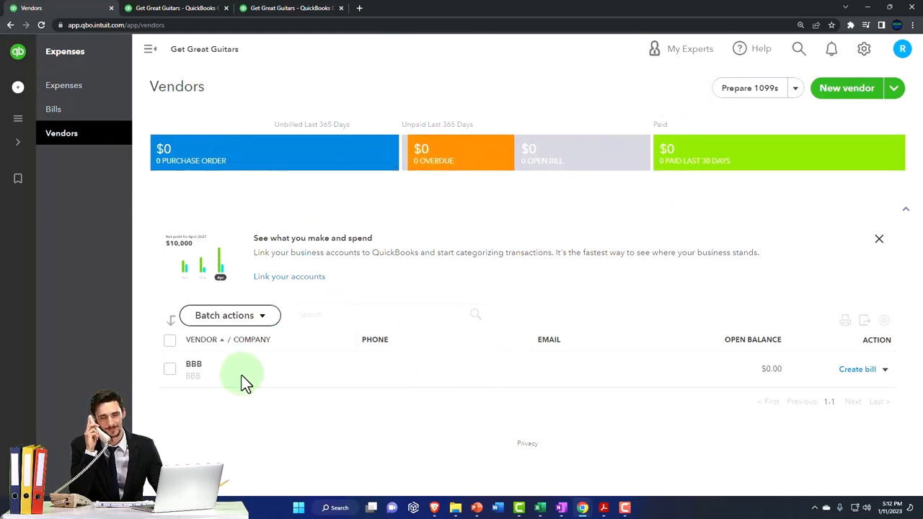